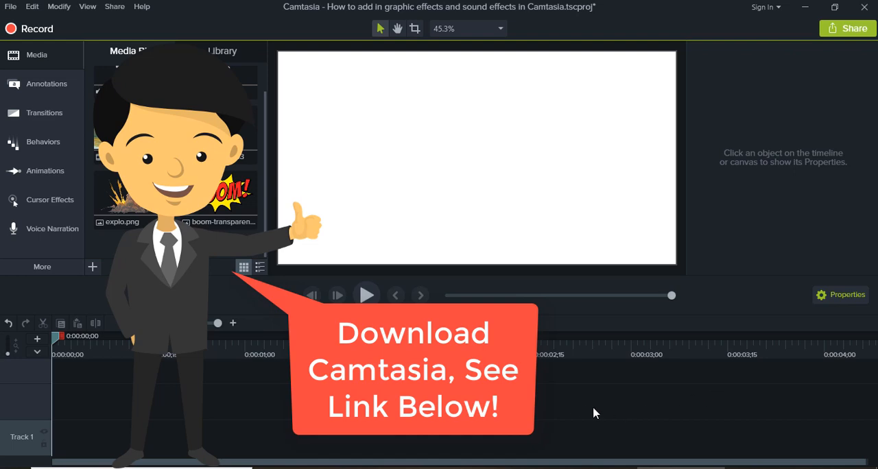
mouse_move(234, 354)
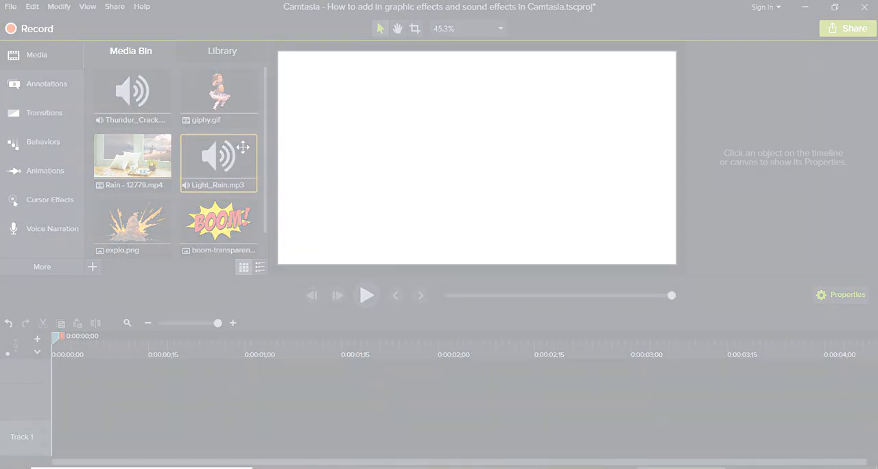
- Add Rain - 12779.mp4 to Track 1, scale it to about 106% to fill the canvas, and preview it
click(218, 226)
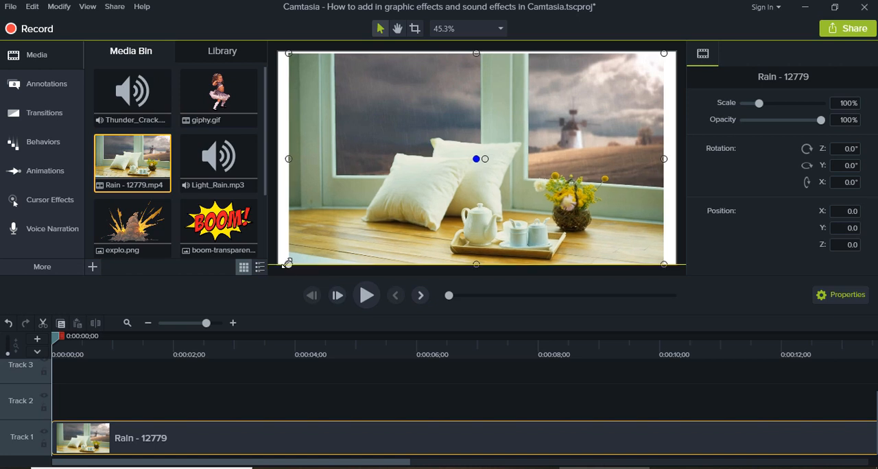
drag(663, 53, 663, 57)
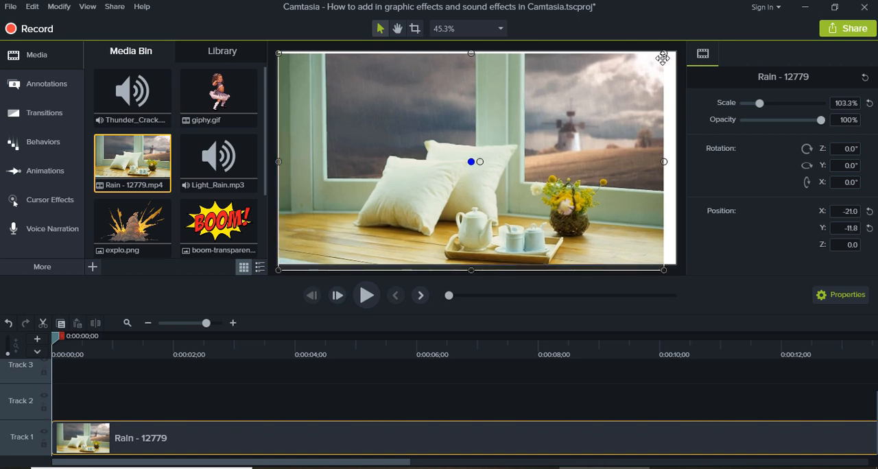
drag(663, 53, 675, 46)
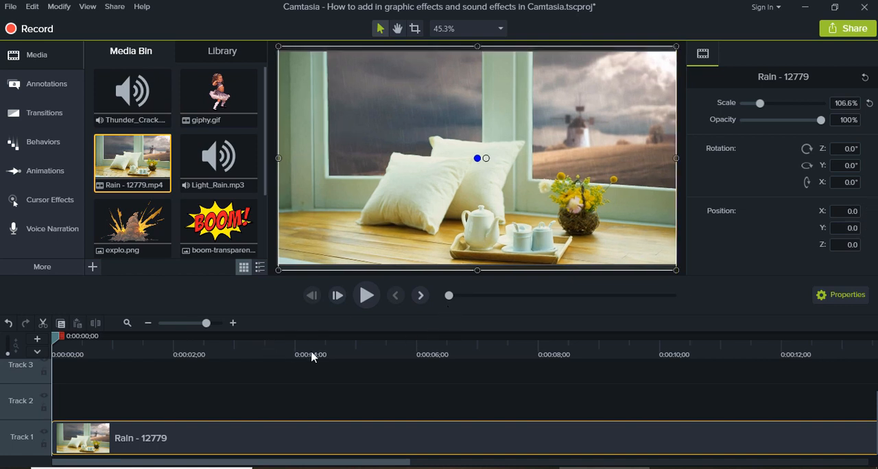
click(366, 295)
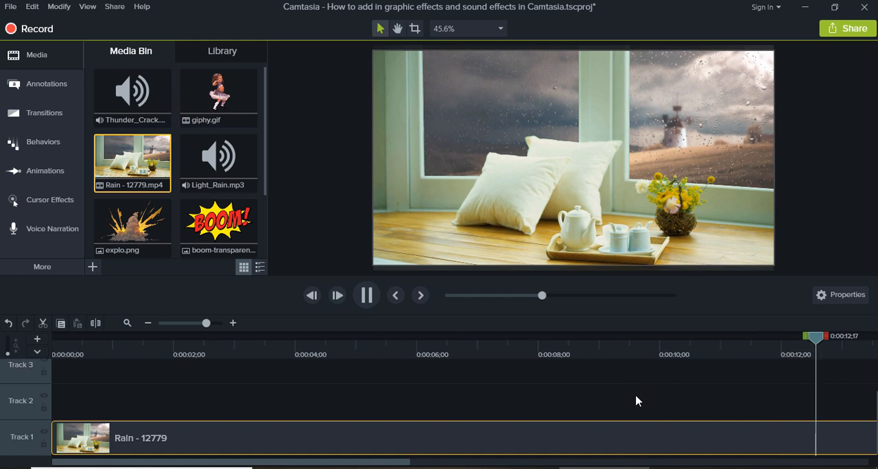
- Stop playback and zoom the timeline out twice so the 12-second rain clip fits
click(477, 158)
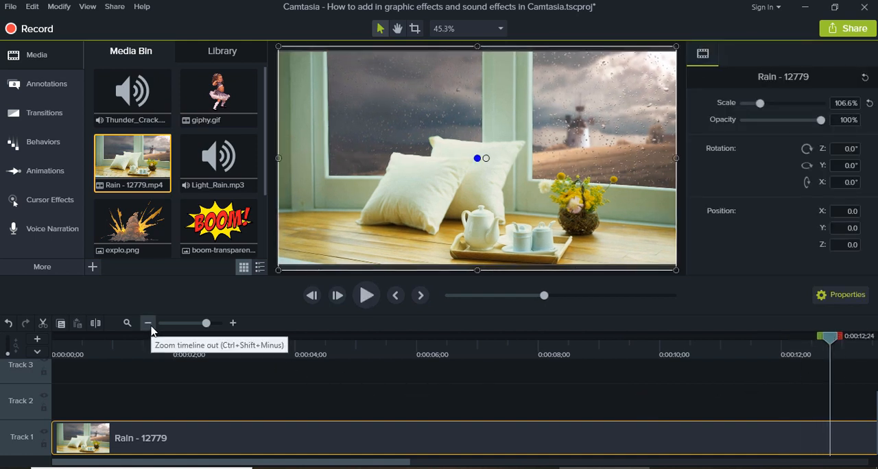
click(148, 323)
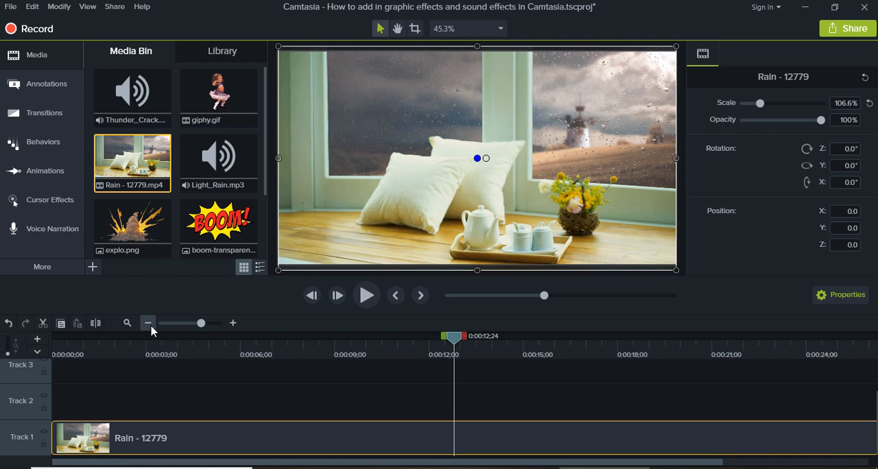
click(148, 323)
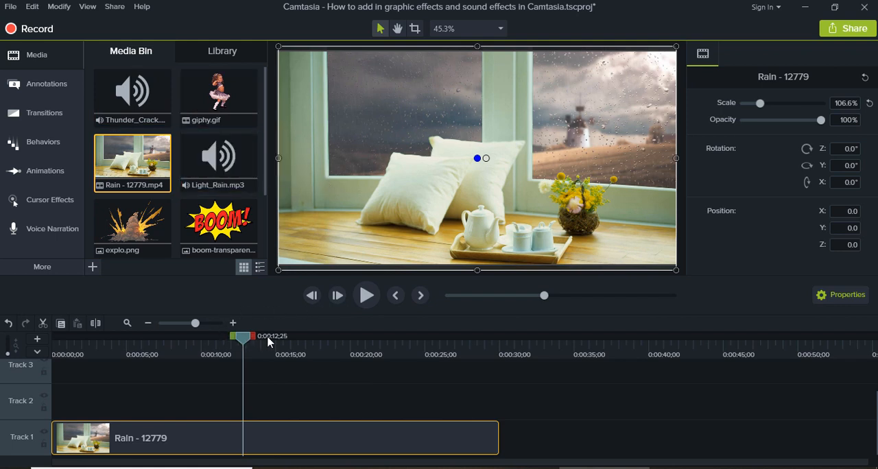
- Place Light_Rain.mp3 on Track 2 under the rain video and preview them together briefly
drag(244, 336, 355, 336)
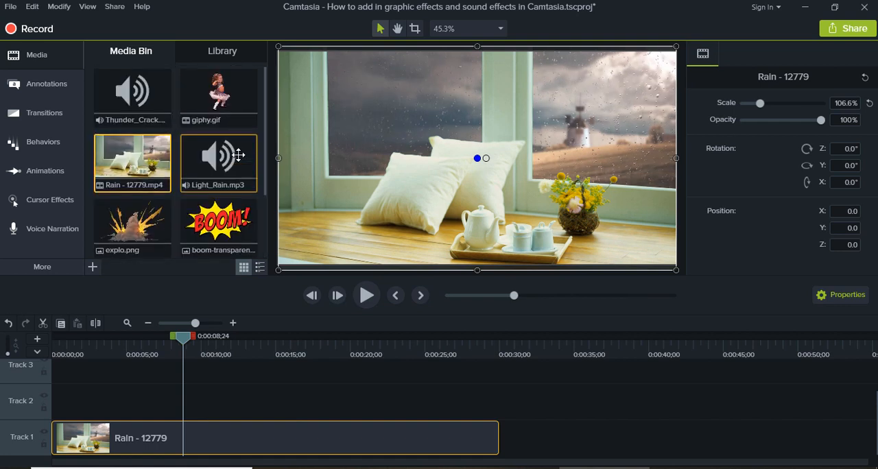
mouse_move(218, 163)
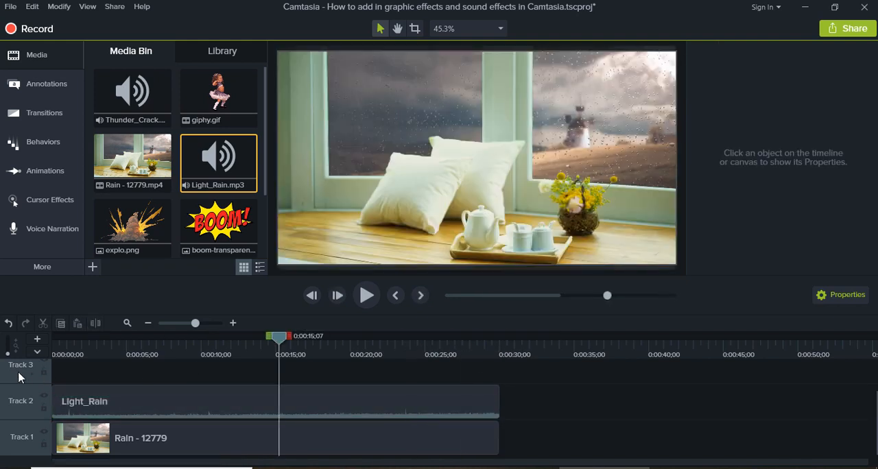
click(366, 295)
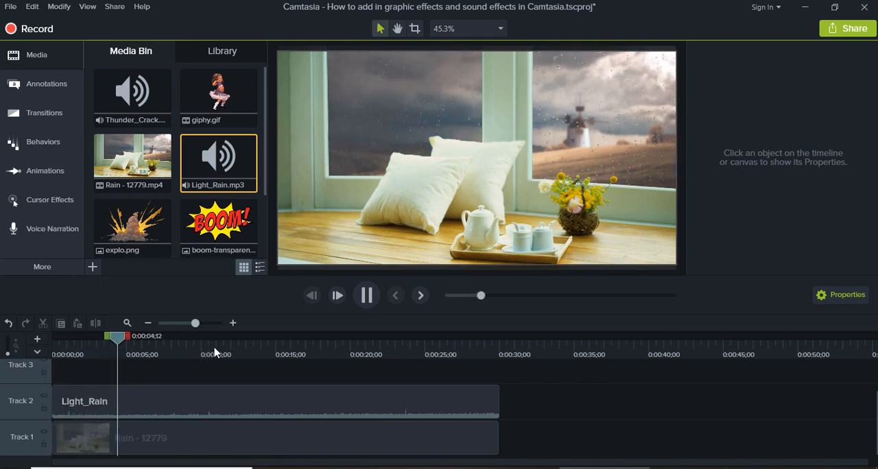
click(366, 295)
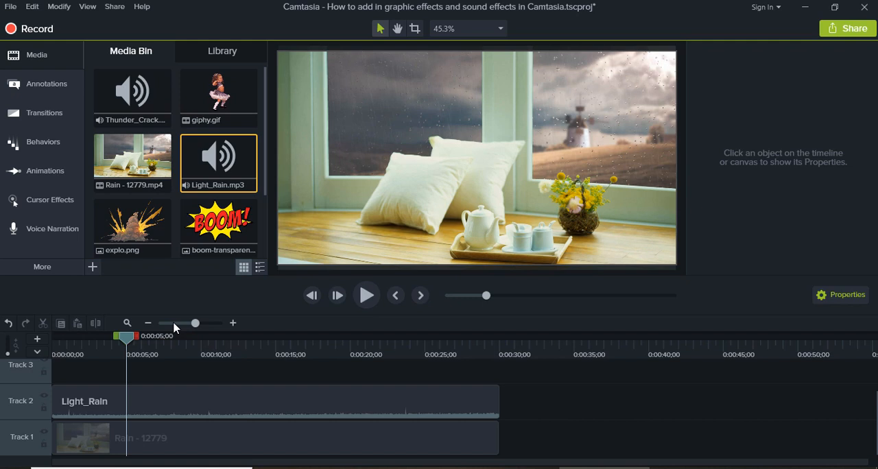
- At about 0:10, place explo.png on a new track at the upper right of the window
drag(126, 335, 204, 336)
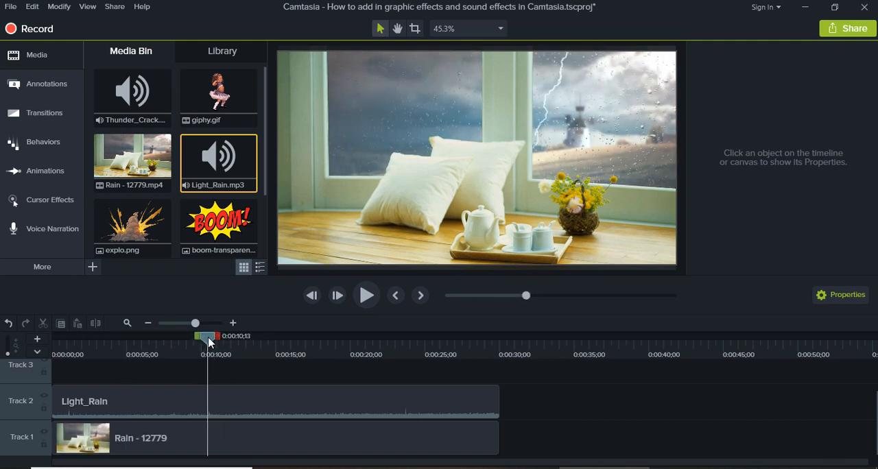
mouse_move(218, 223)
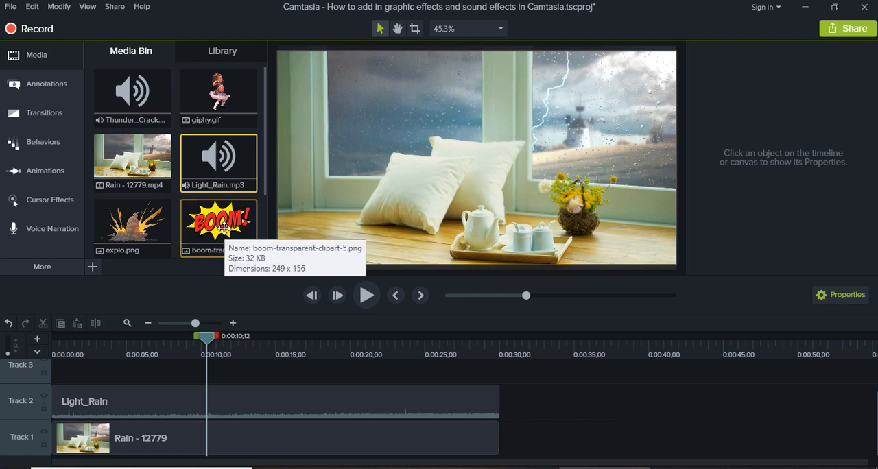
drag(131, 225, 227, 344)
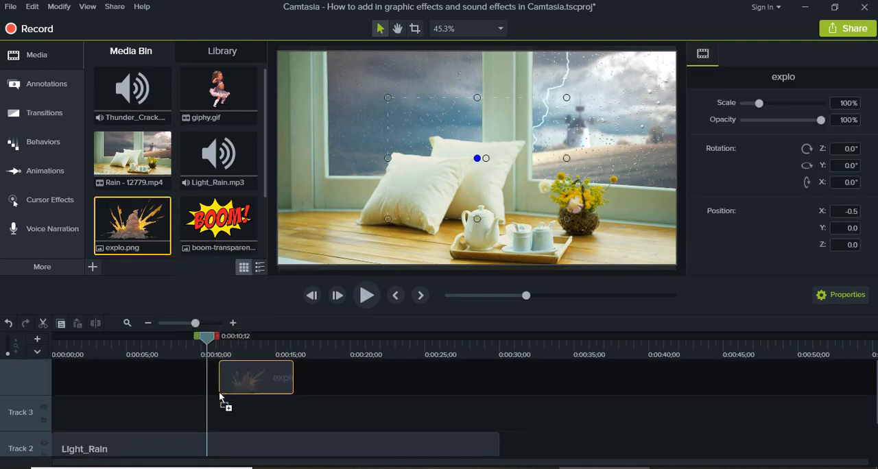
drag(255, 377, 243, 413)
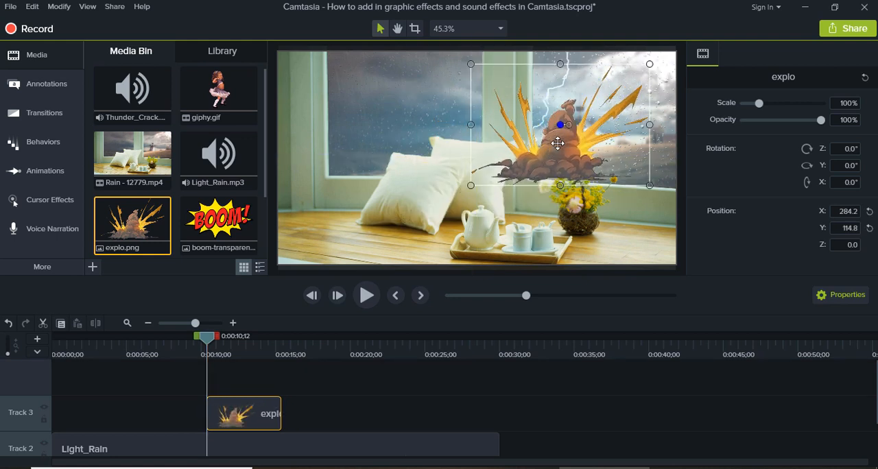
mouse_move(218, 222)
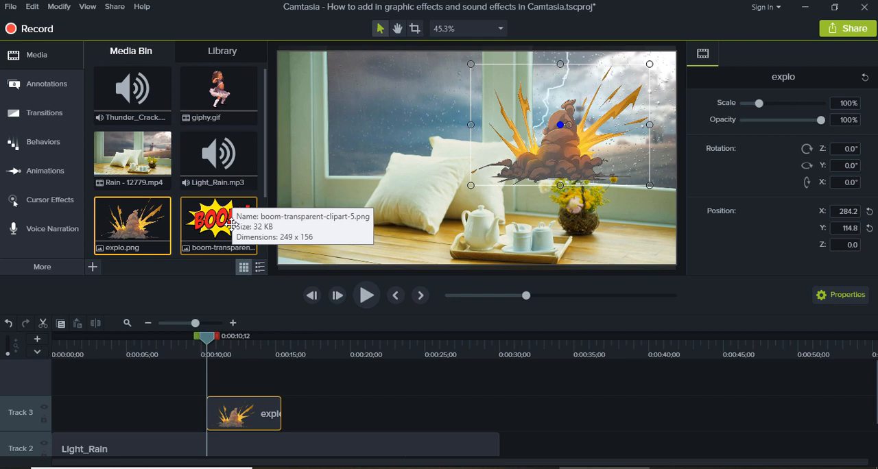
- Add the BOOM PNG on a track above the explosion and position it up near the lightning
click(218, 225)
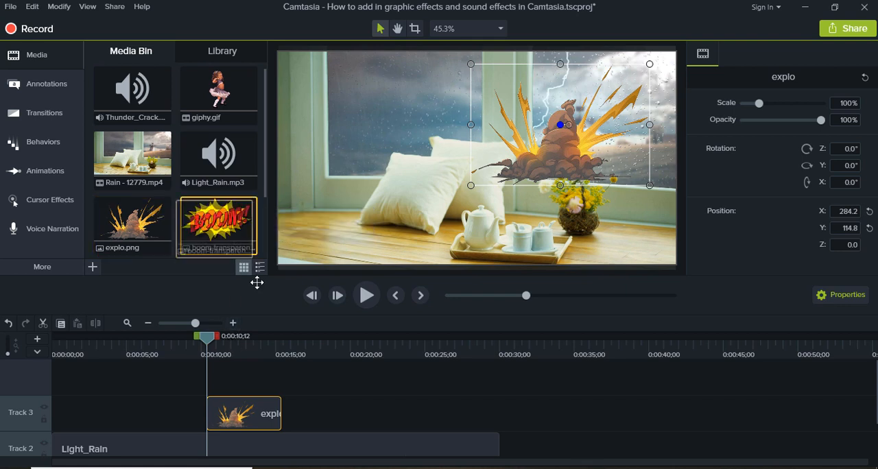
drag(218, 225, 243, 377)
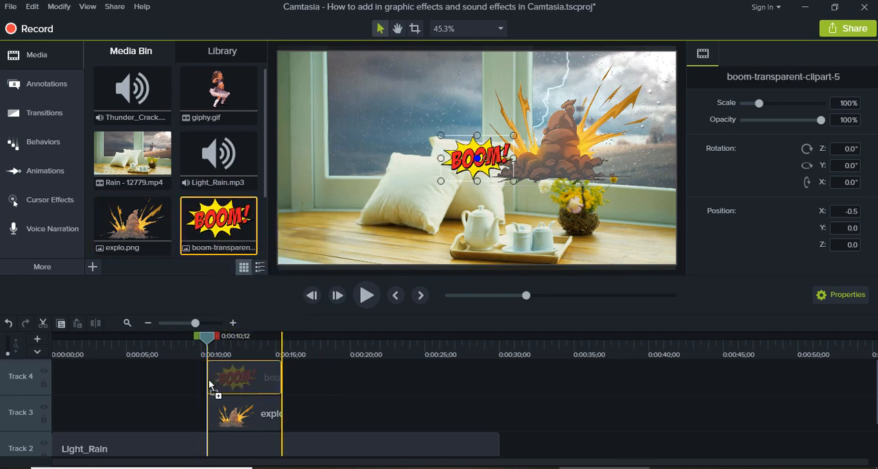
click(244, 412)
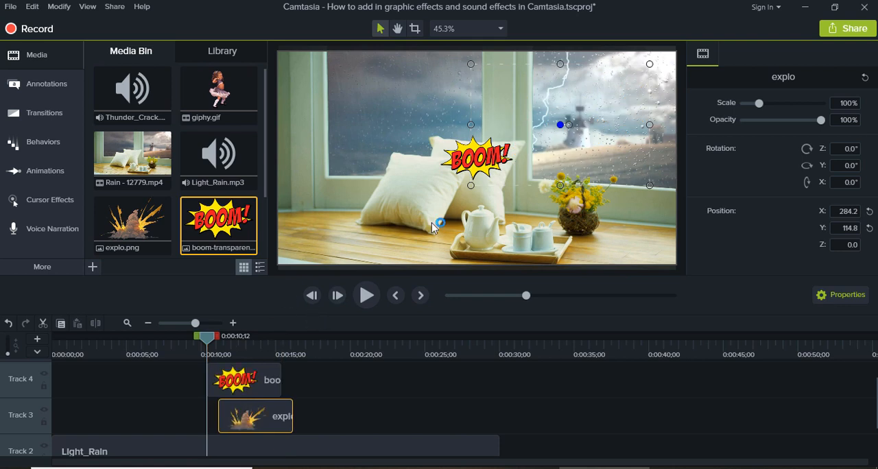
drag(477, 159, 572, 103)
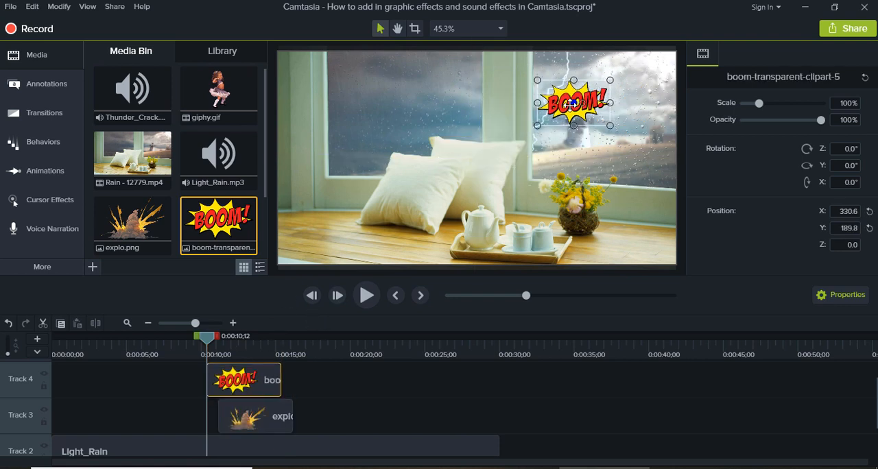
drag(572, 103, 573, 92)
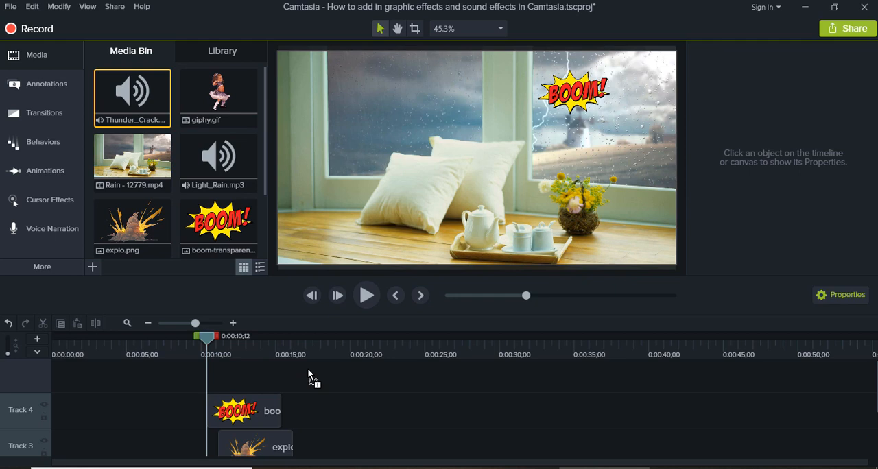
- Add the Thunder_Crack sound on Track 5 at the 10-second mark
drag(132, 98, 245, 375)
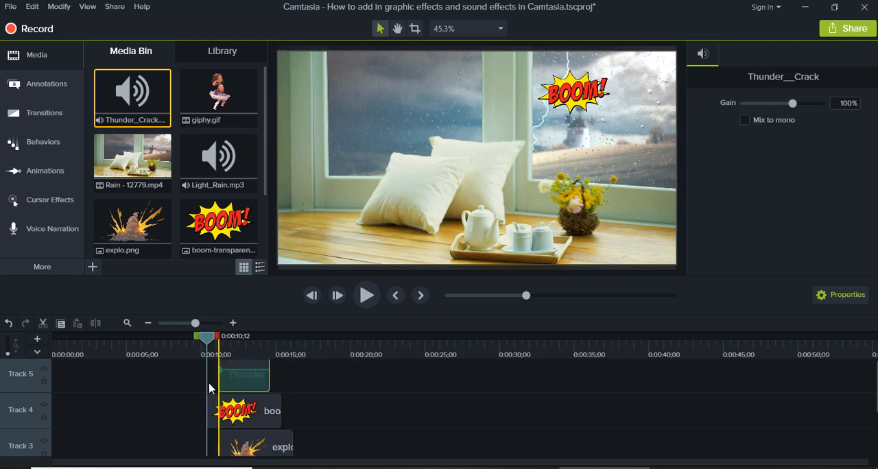
click(244, 375)
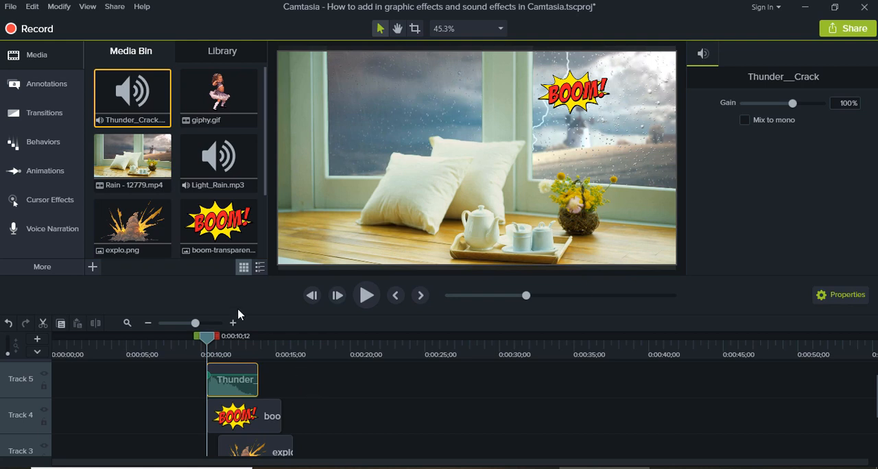
- Apply the Glow transition to the start of the explo clip on Track 3 and preview it
click(44, 113)
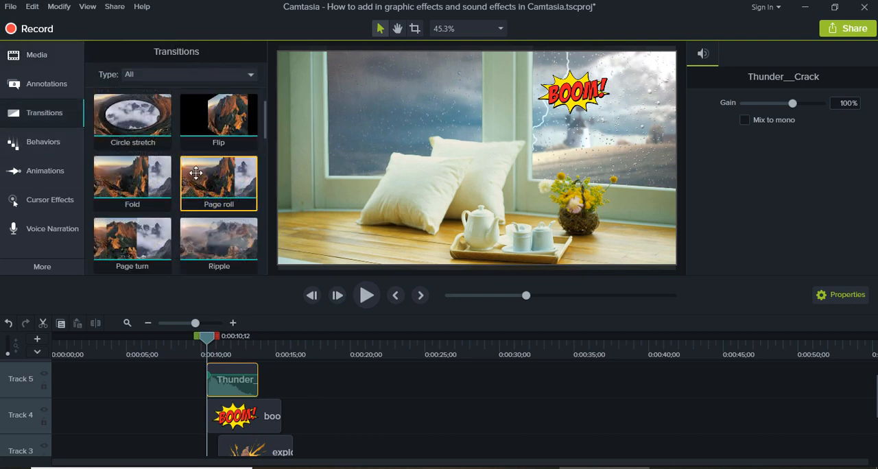
scroll(down, 3)
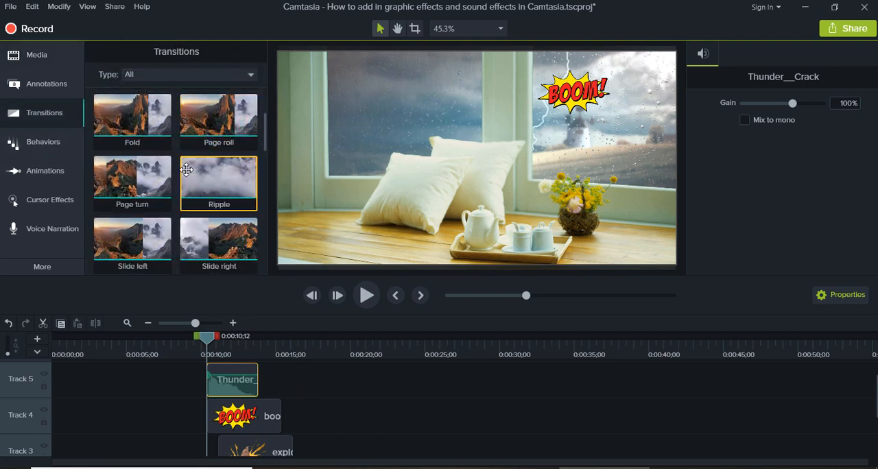
mouse_move(218, 182)
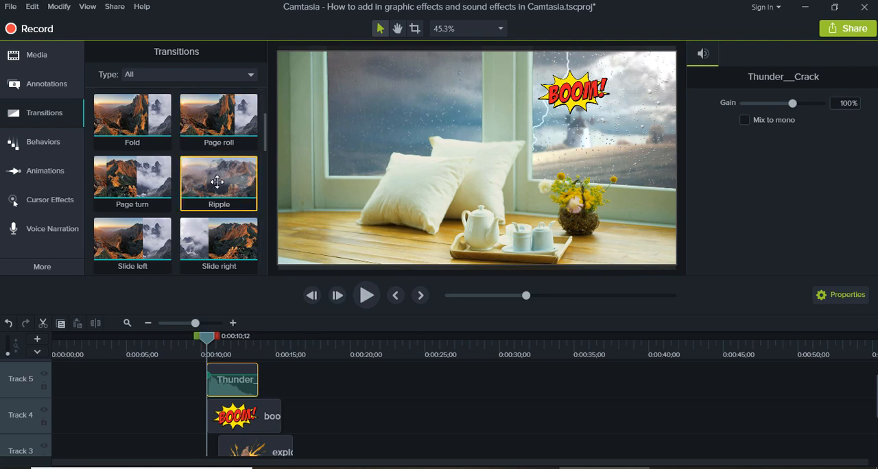
scroll(down, 3)
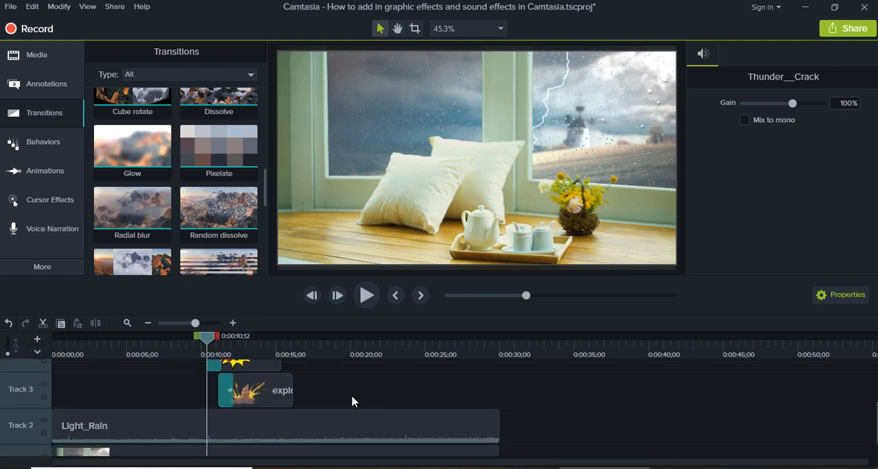
click(365, 295)
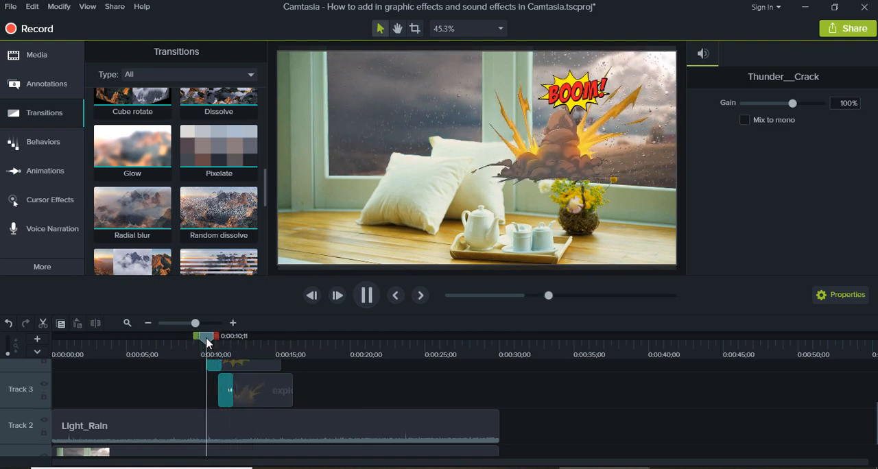
click(240, 385)
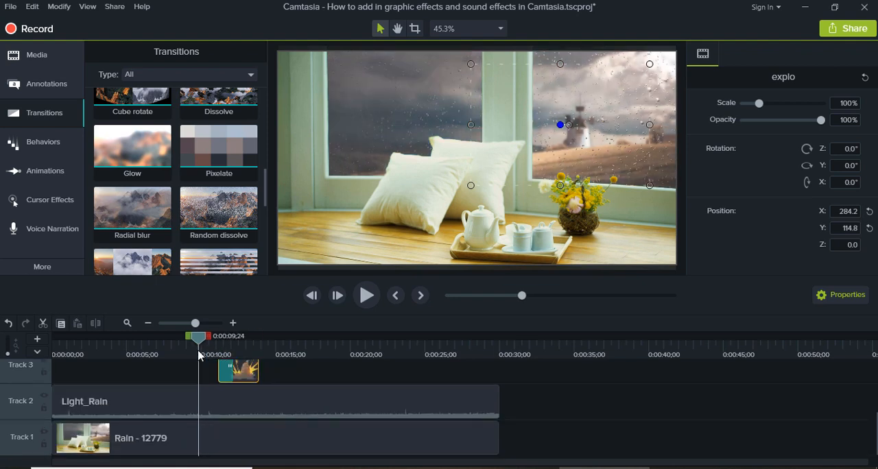
- Replay the explosion and BOOM sequence to about 16 seconds, then return to the Media Bin
click(367, 295)
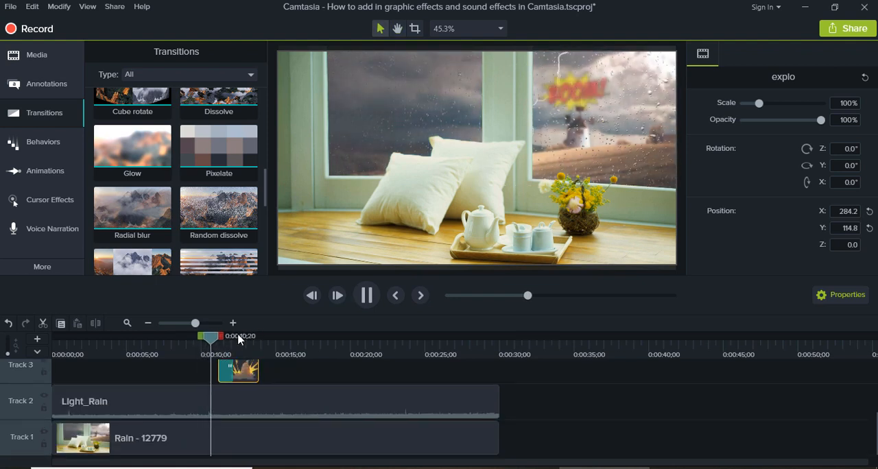
click(336, 295)
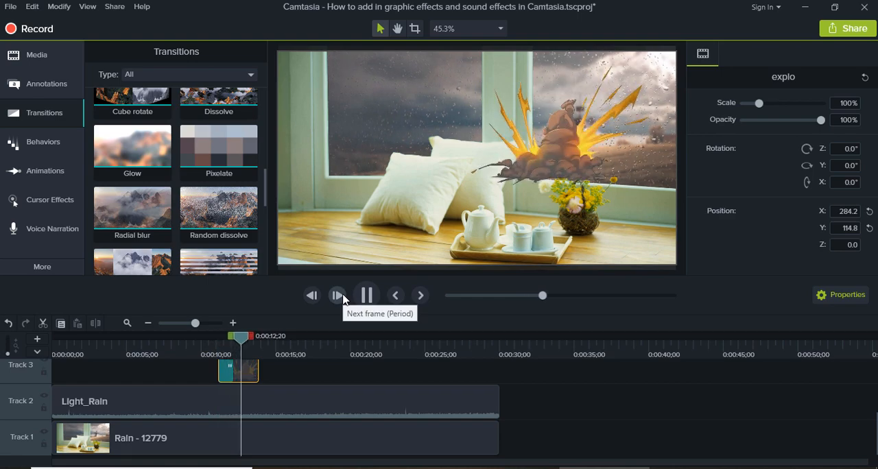
click(337, 295)
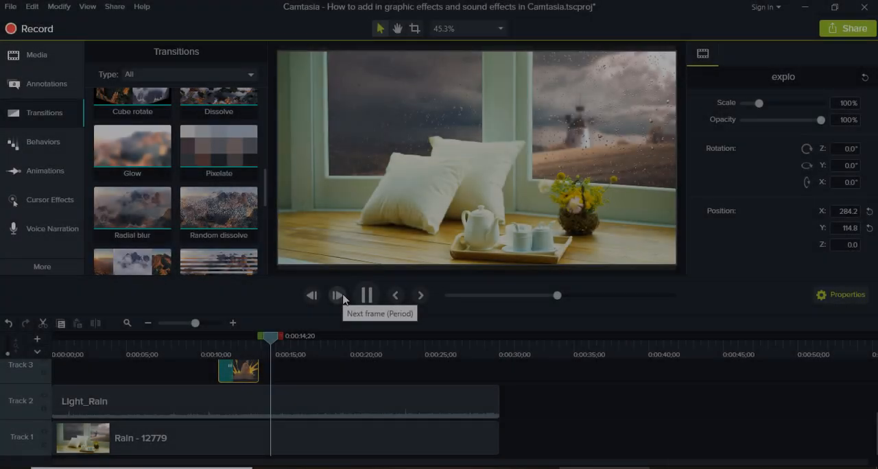
click(36, 55)
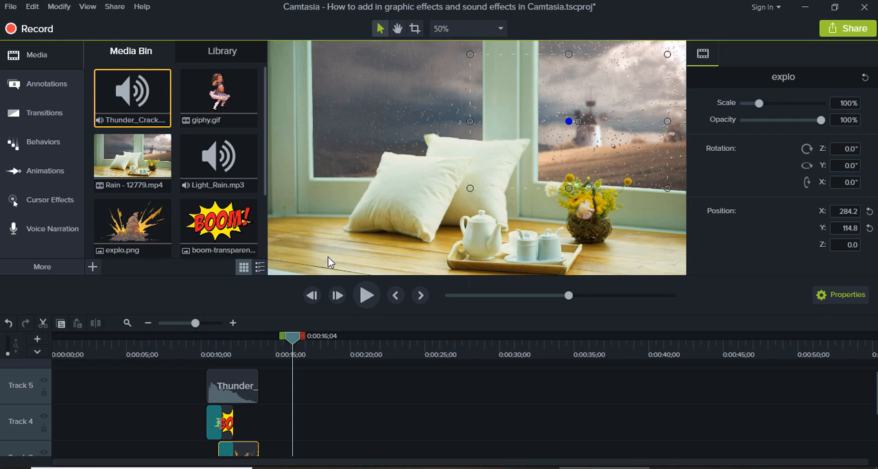
- Place giphy.gif on Track 3 at about 0:14, right after the explosion
drag(292, 336, 264, 337)
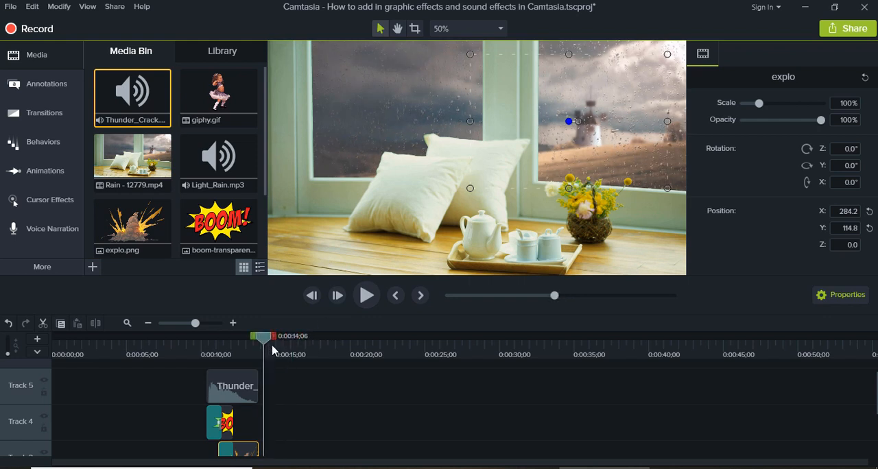
mouse_move(218, 96)
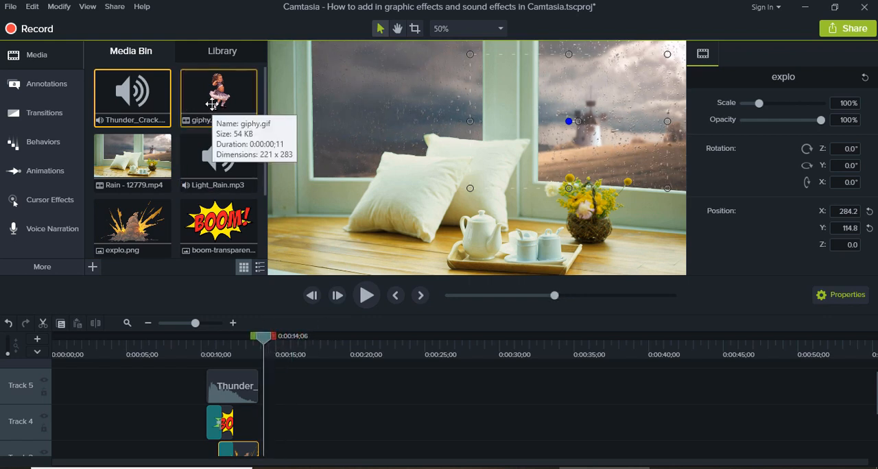
click(218, 96)
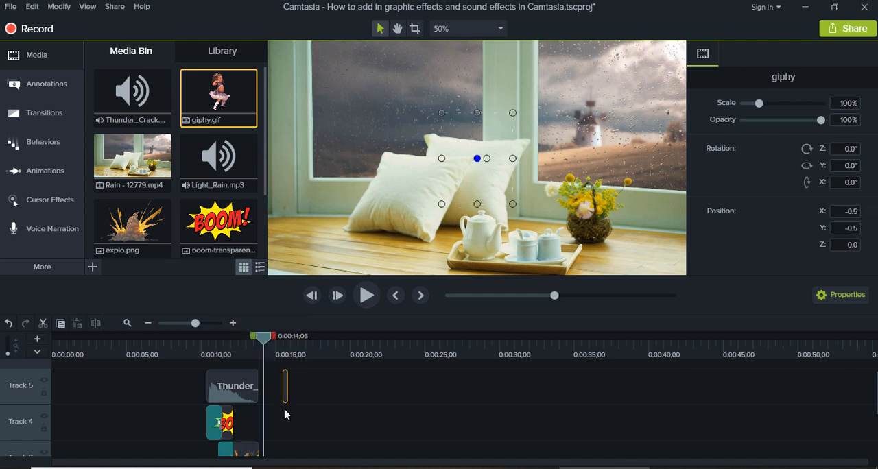
scroll(down, 3)
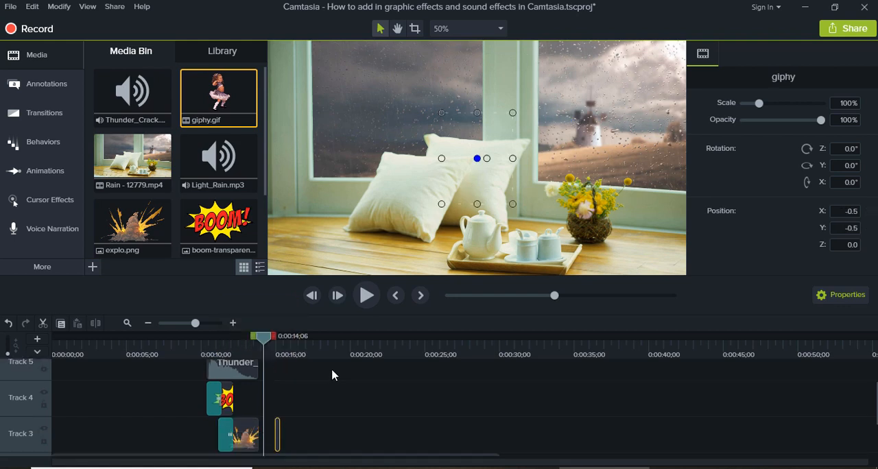
scroll(down, 3)
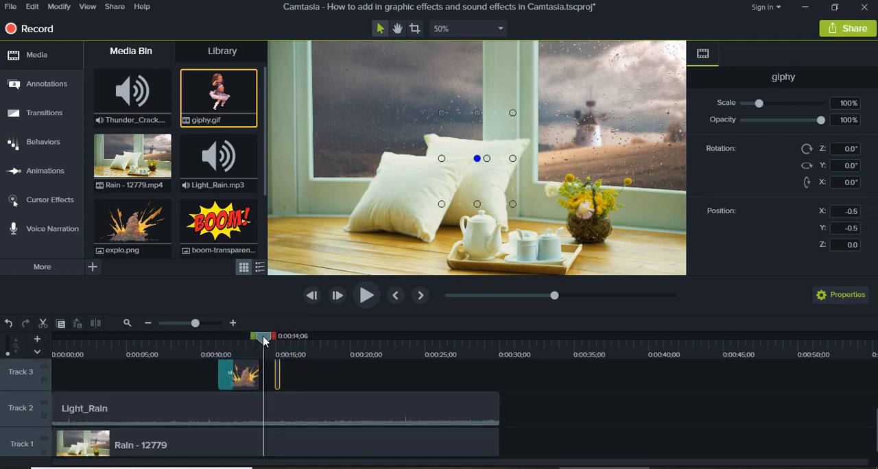
drag(264, 336, 274, 336)
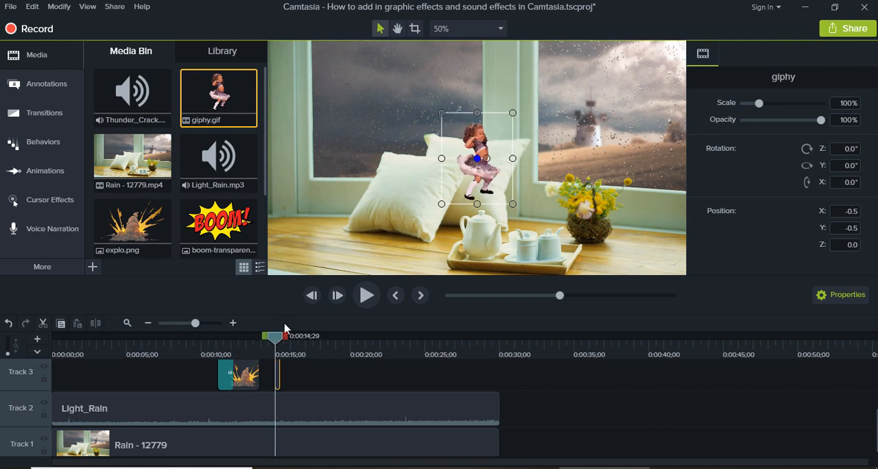
- Scale the dancing girl up to about 179% over the window scene
drag(512, 113, 529, 92)
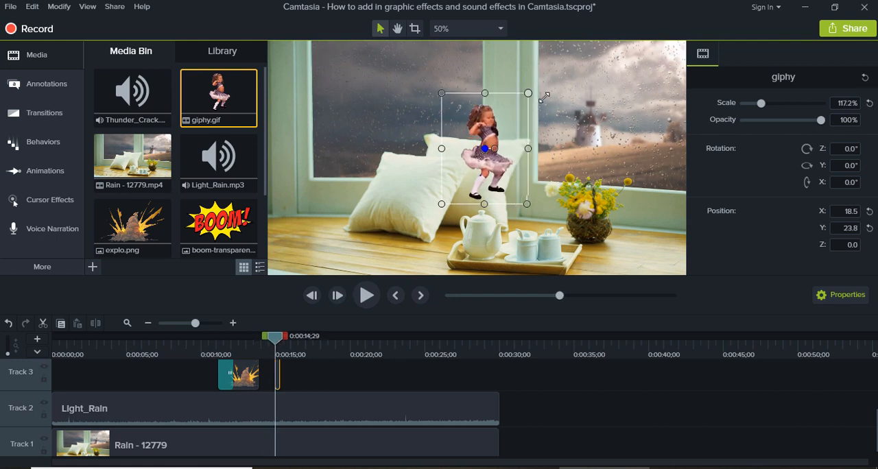
drag(528, 93, 569, 43)
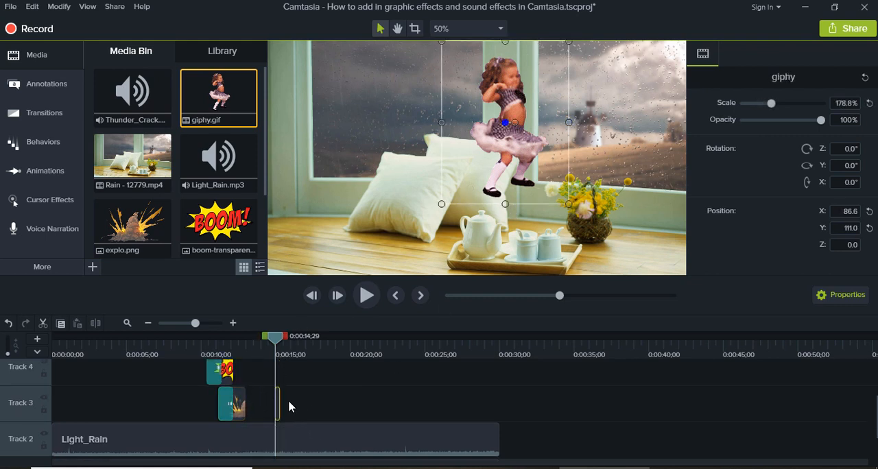
drag(275, 336, 247, 336)
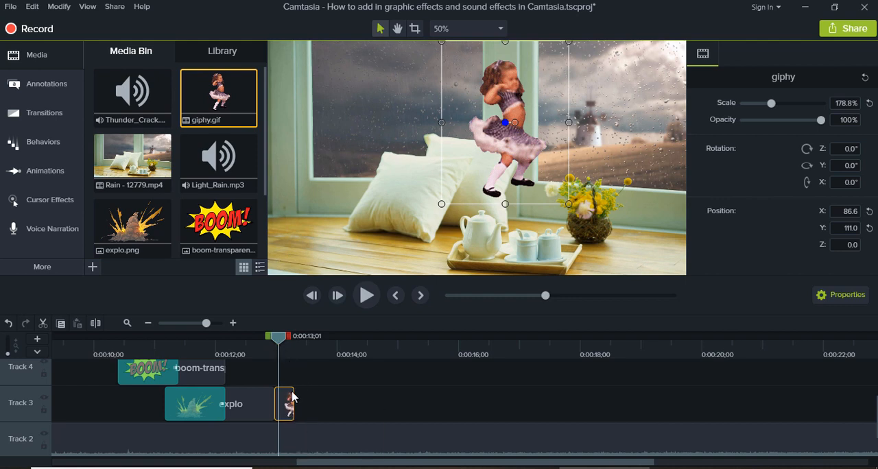
- Copy the giphy clip twice and line the three copies up back to back on Track 3
scroll(down, 3)
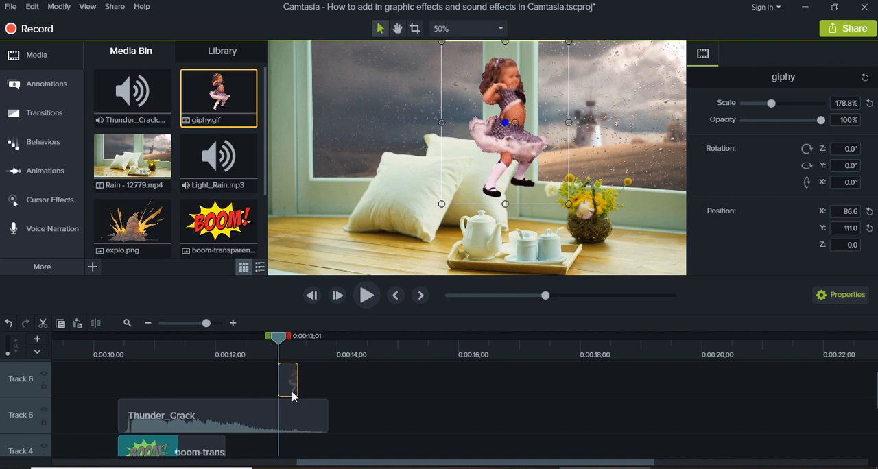
scroll(down, 3)
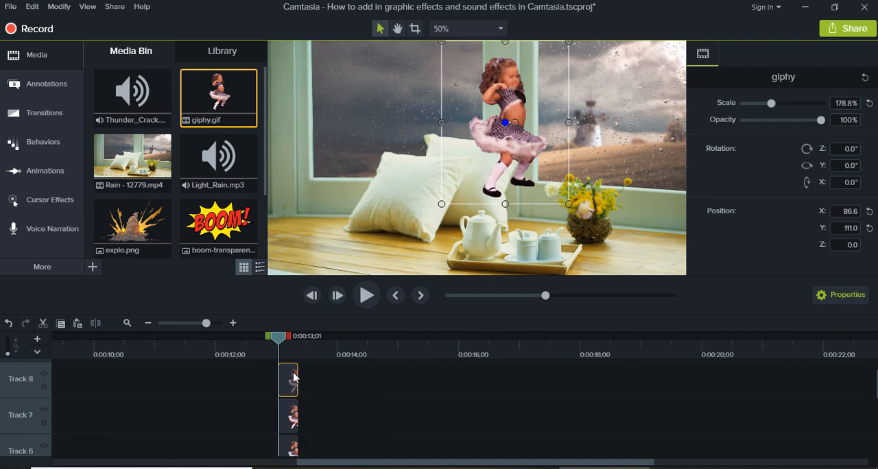
drag(288, 379, 305, 416)
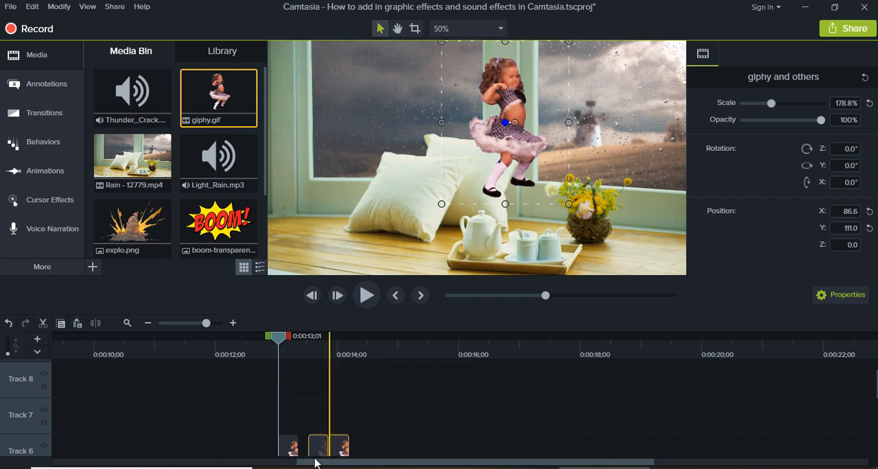
scroll(down, 3)
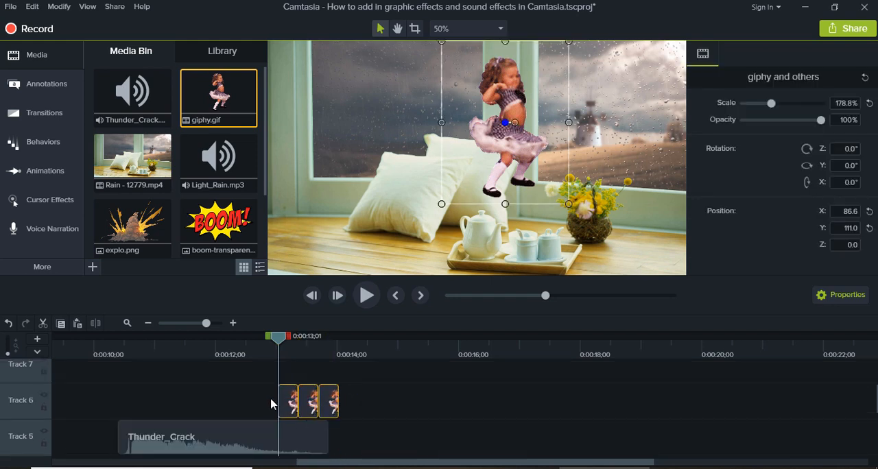
scroll(down, 3)
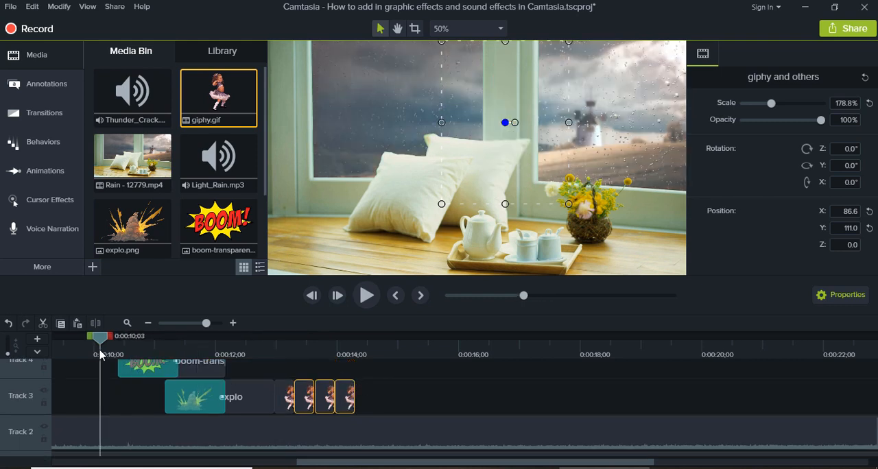
click(366, 295)
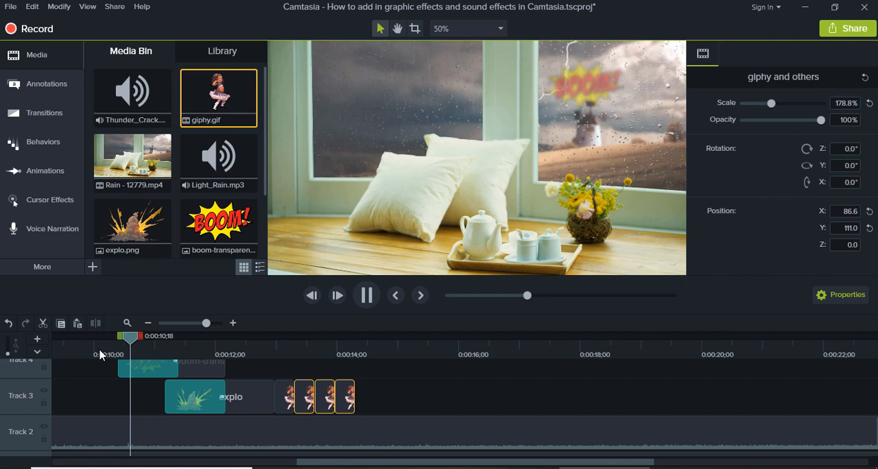
drag(130, 336, 253, 336)
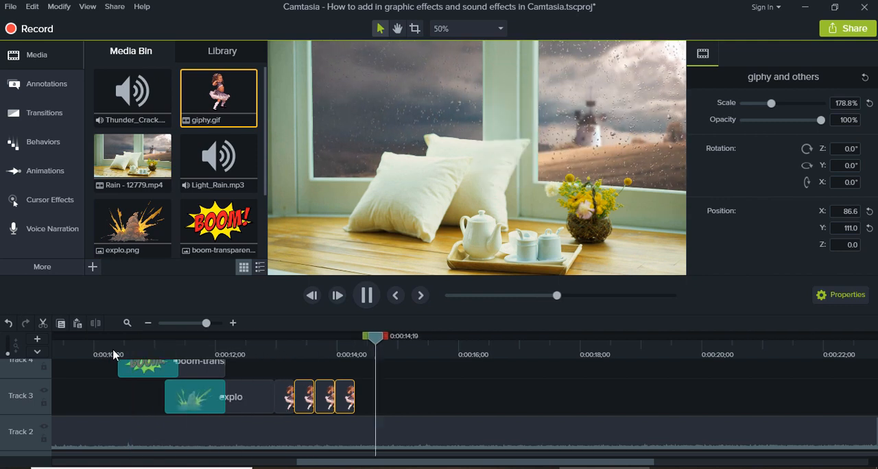
click(365, 295)
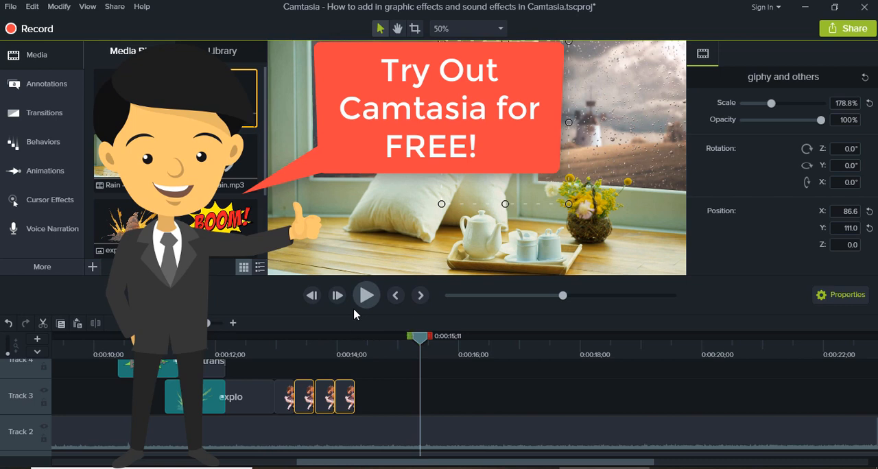
mouse_move(451, 394)
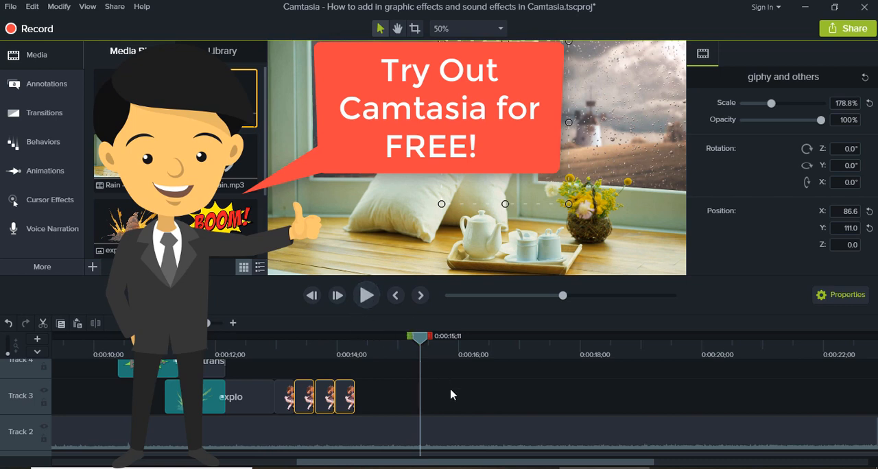